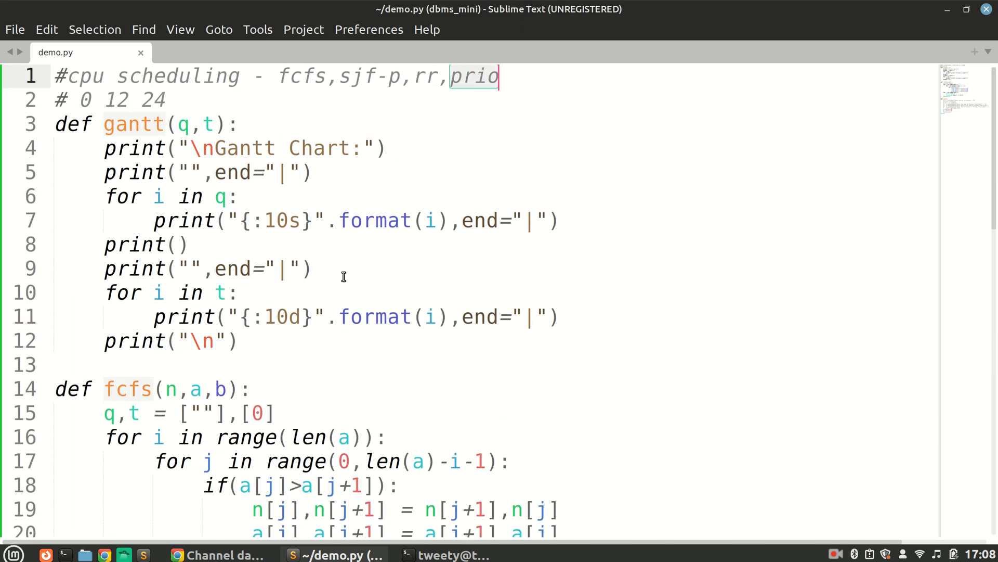
Rename the second def fcfs at line 27 to priority and move down to main.
scroll(down, 3)
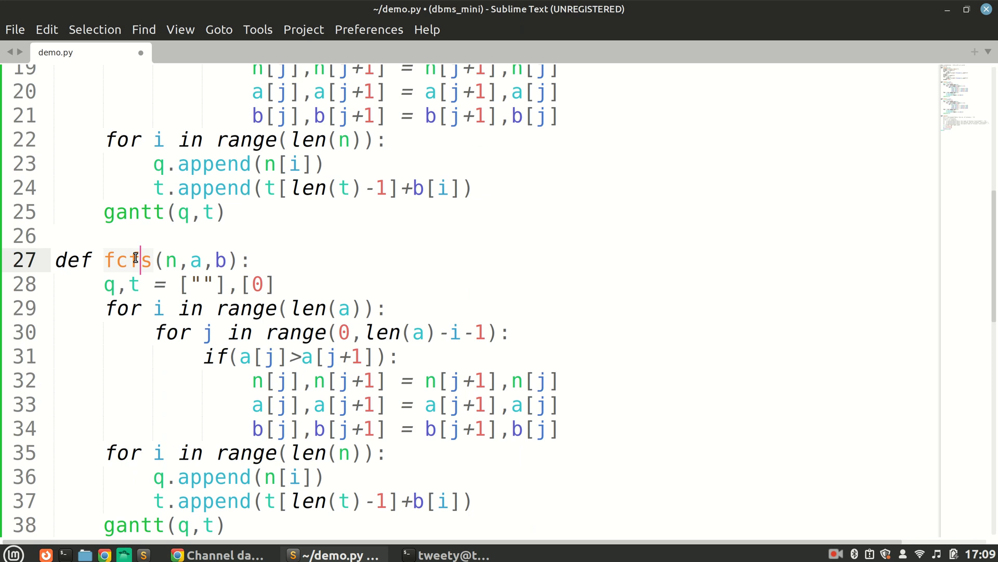
text(prio)
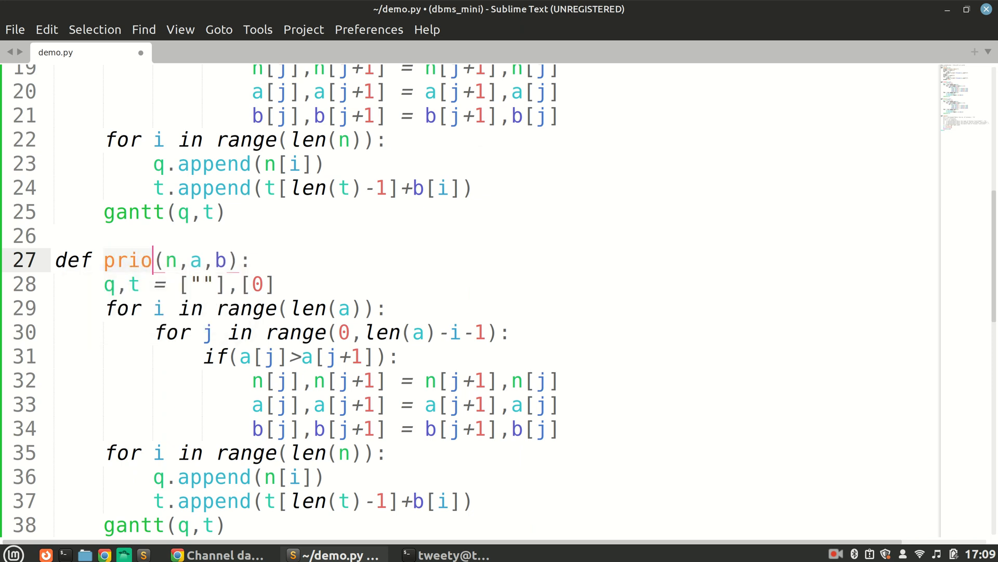
text(rity)
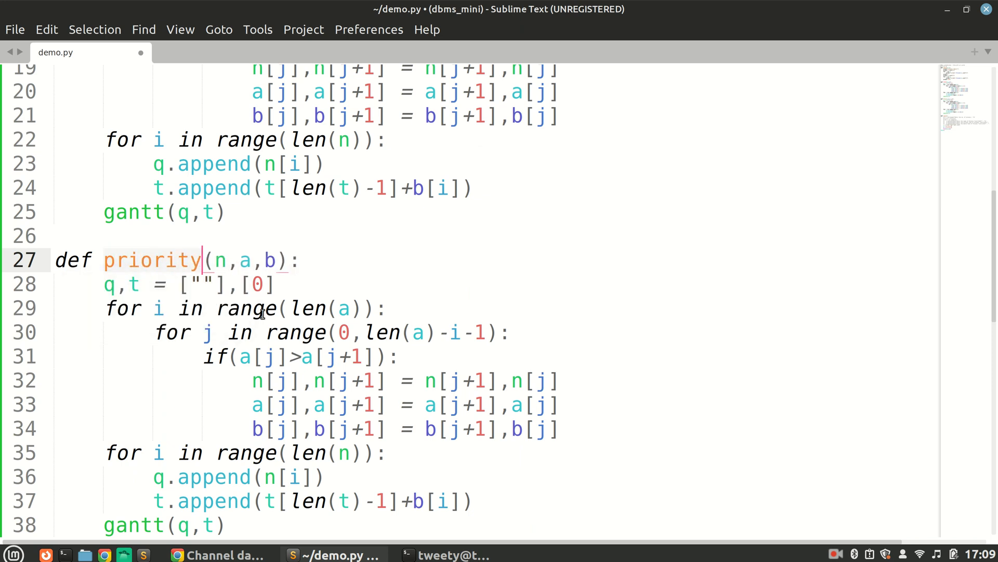
mouse_move(176, 370)
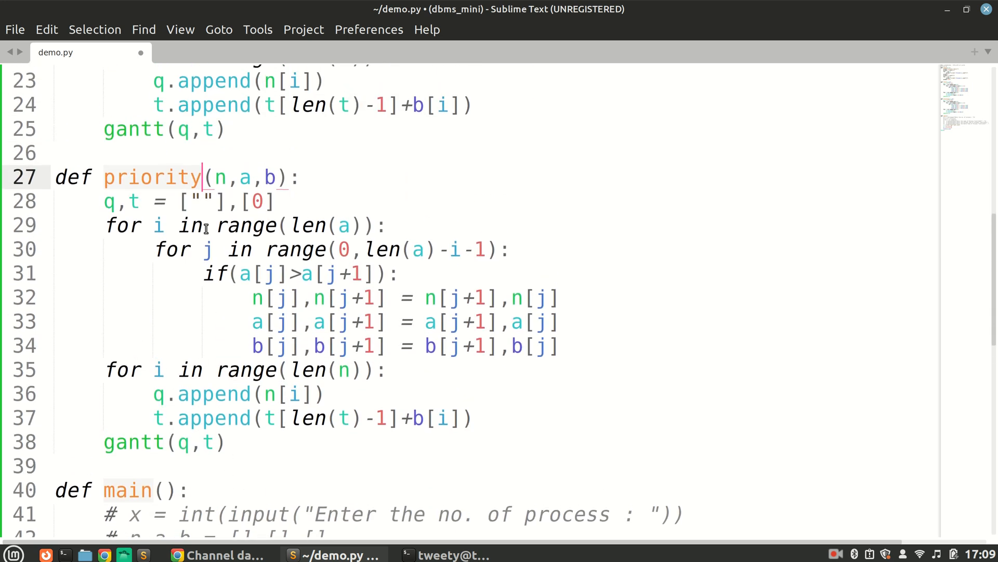
click(334, 344)
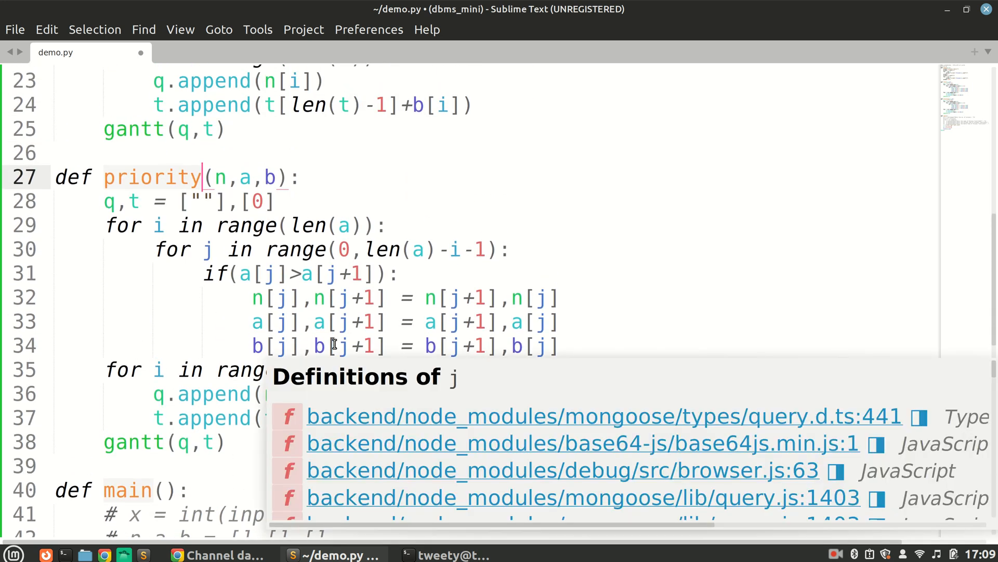
scroll(down, 3)
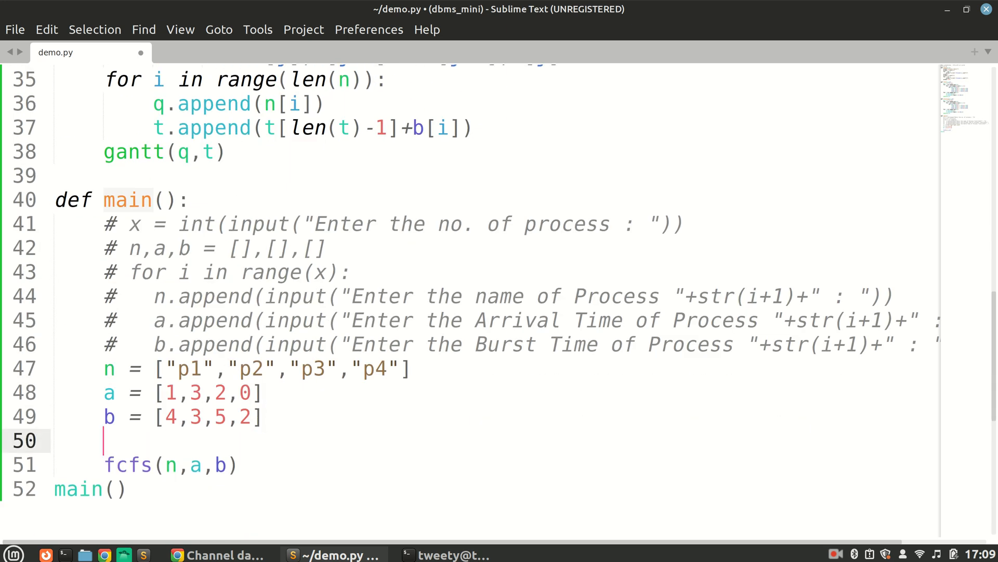
Define the priority list p = [1,2,0,1] in main.
text(p = [])
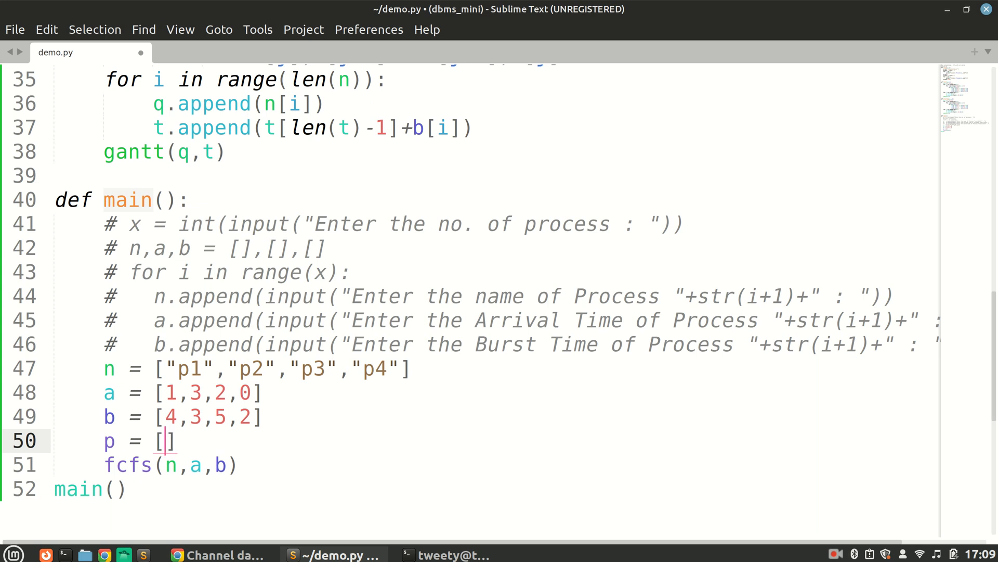
text(1,)
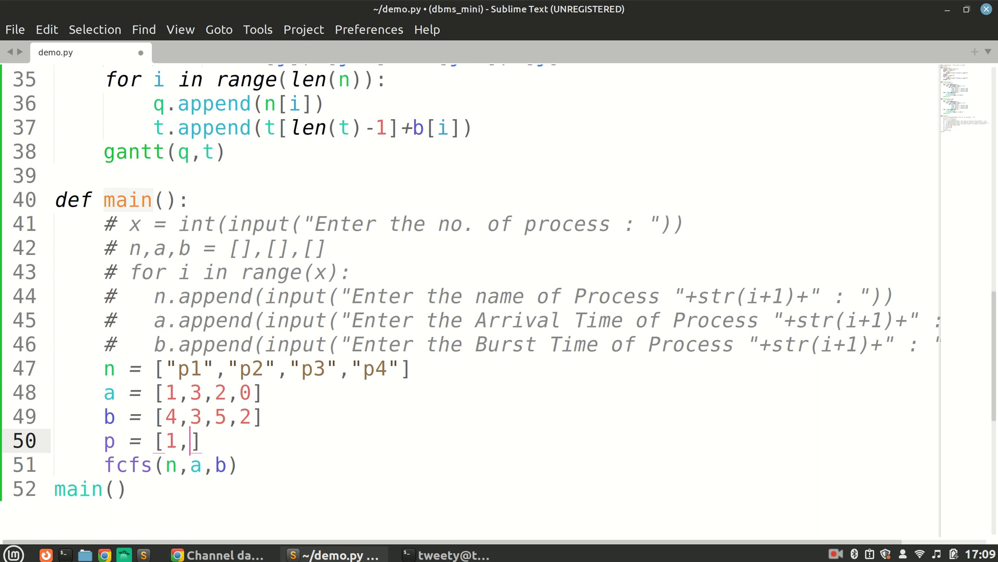
text(2,01,)
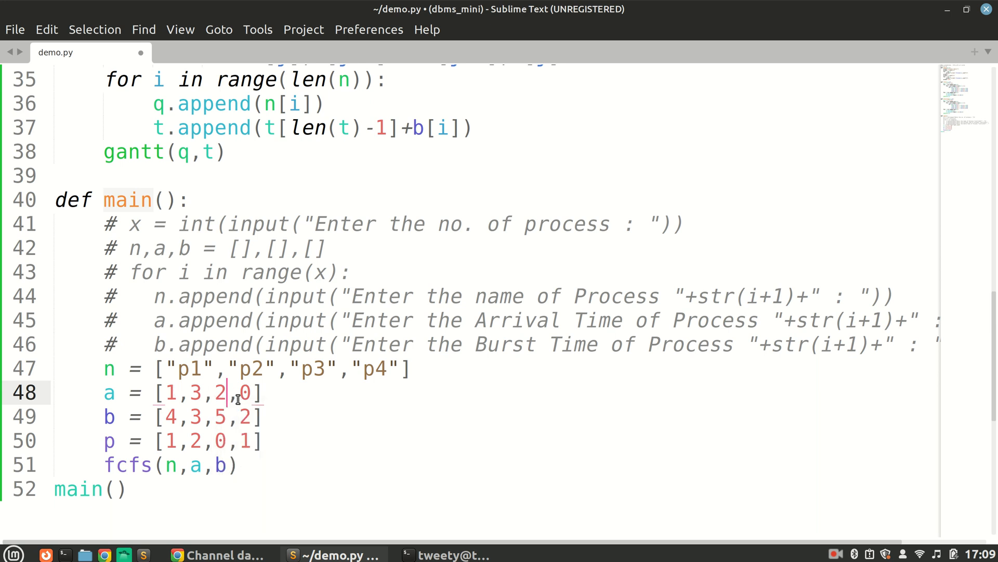
mouse_move(234, 382)
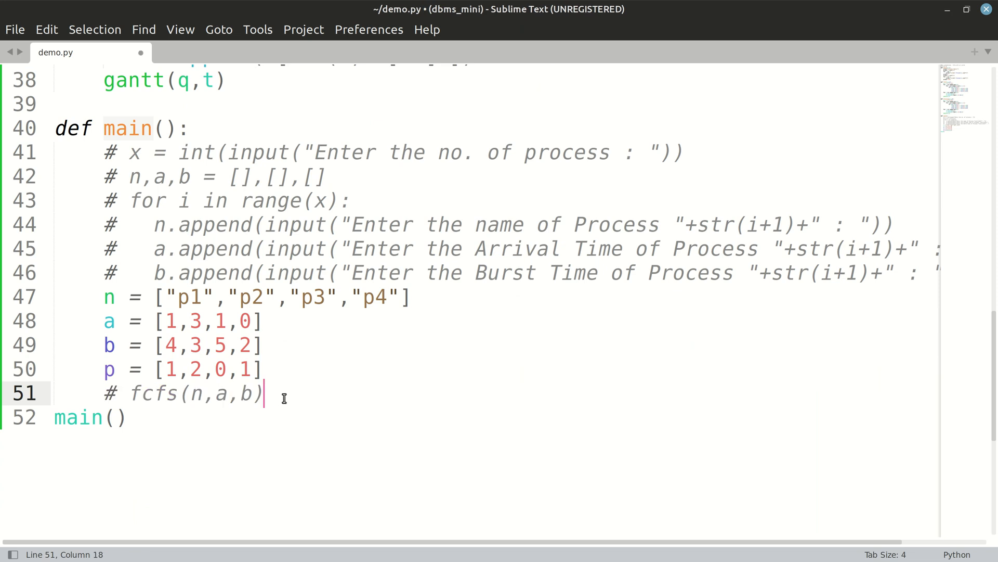
Call priority(n,a,b,p) in main below the commented fcfs call.
text(prio)
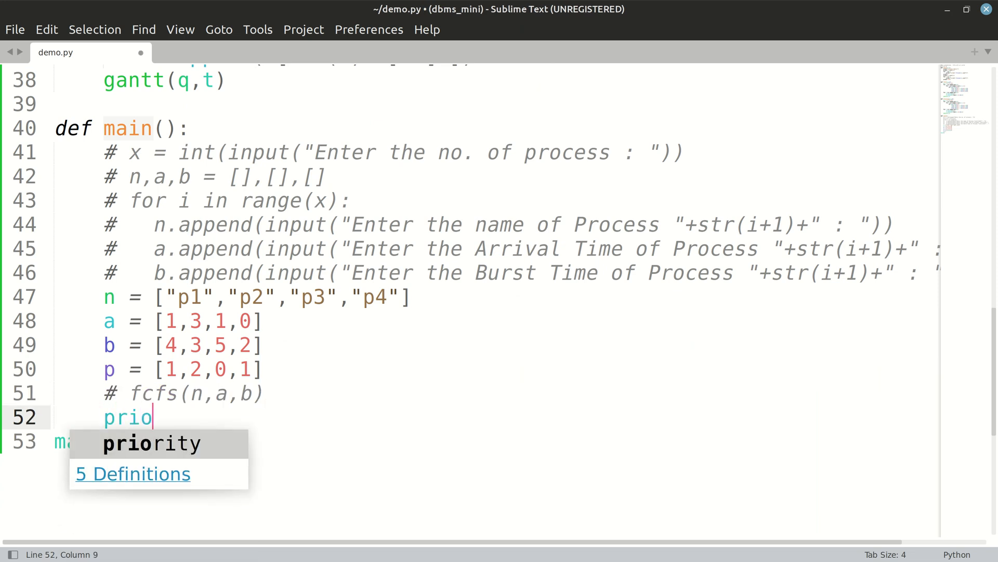
key(Tab)
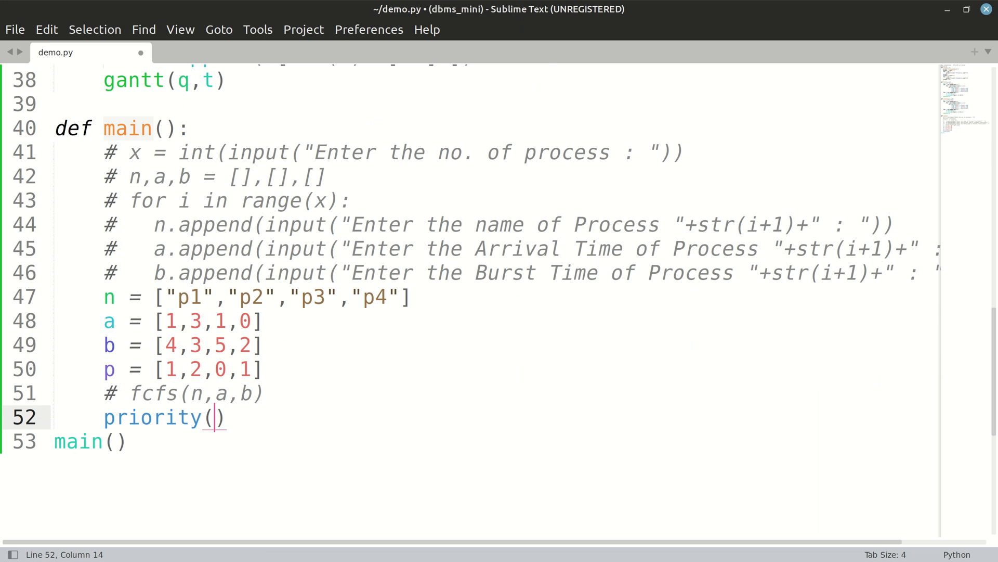
text(n,s)
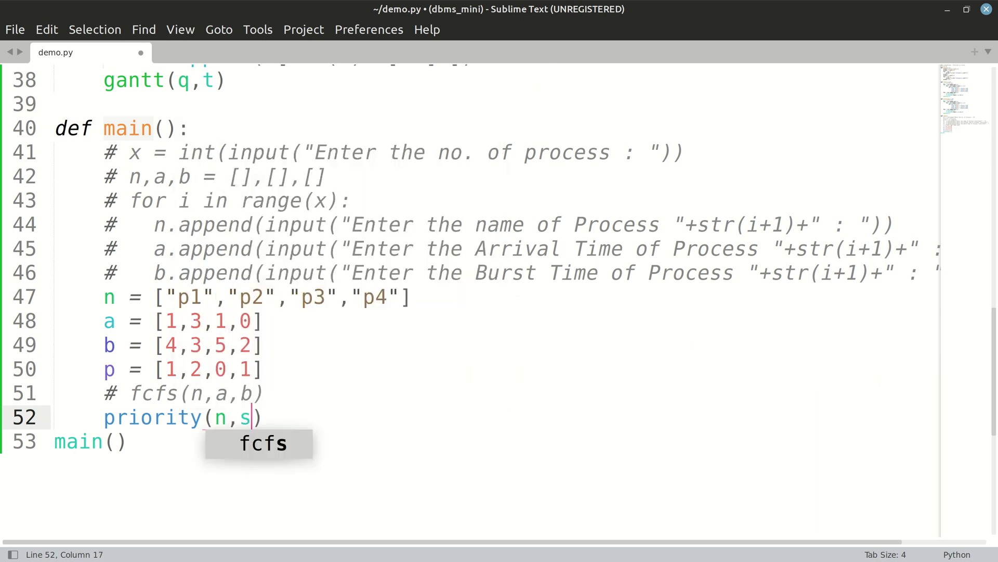
text(a,b,)
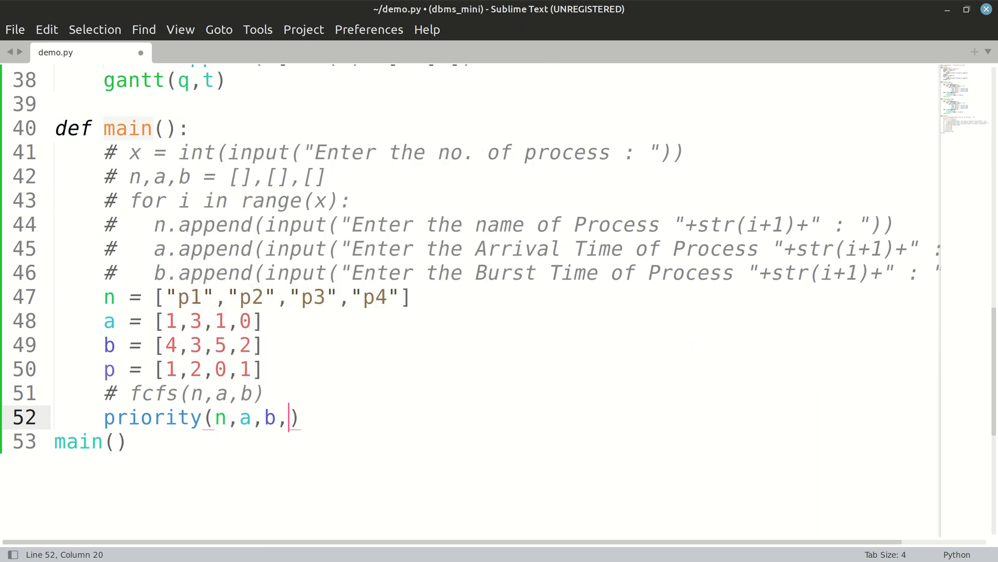
text(p)
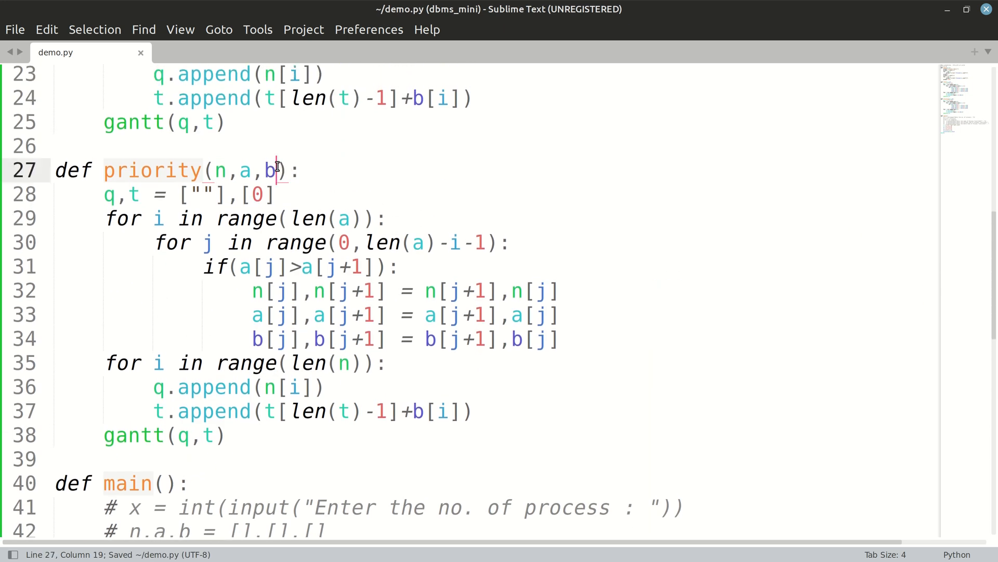
Add p to priority's signature, compare p[j]>p[j+1] and swap p in the sort, then save.
text(,p)
click(491, 266)
text( and )
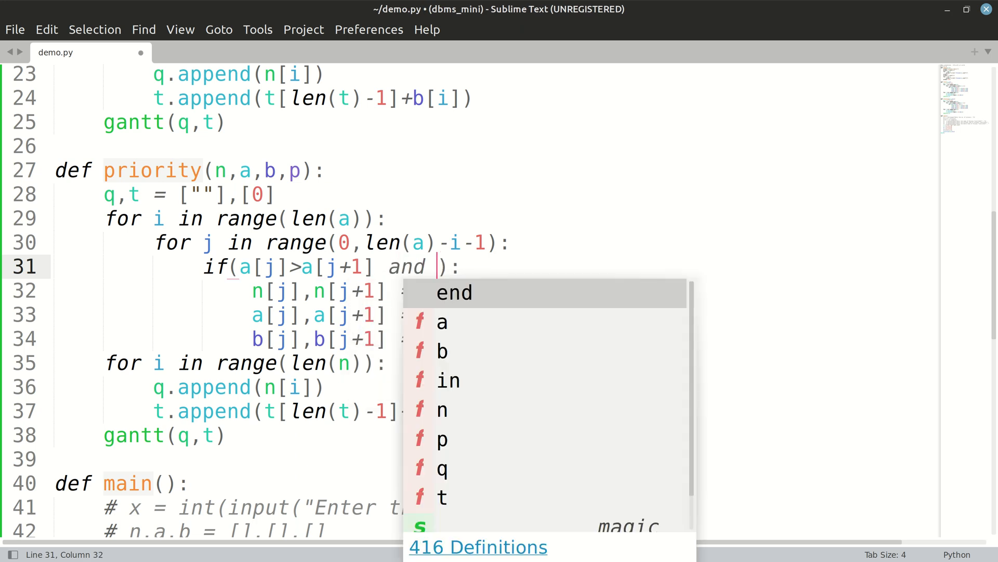
text(p[])
text(p[j]>p[j+1])
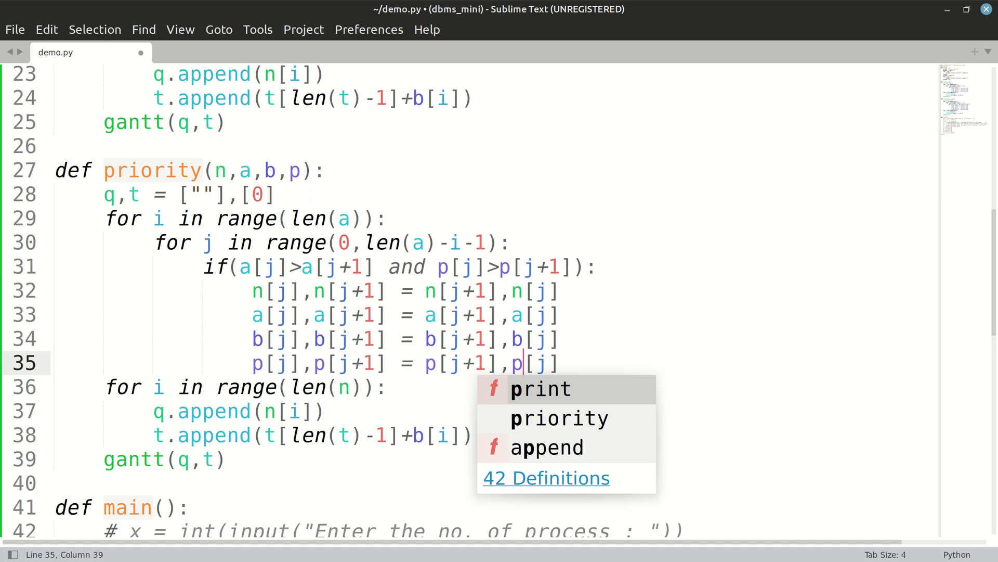
key(ctrl+s)
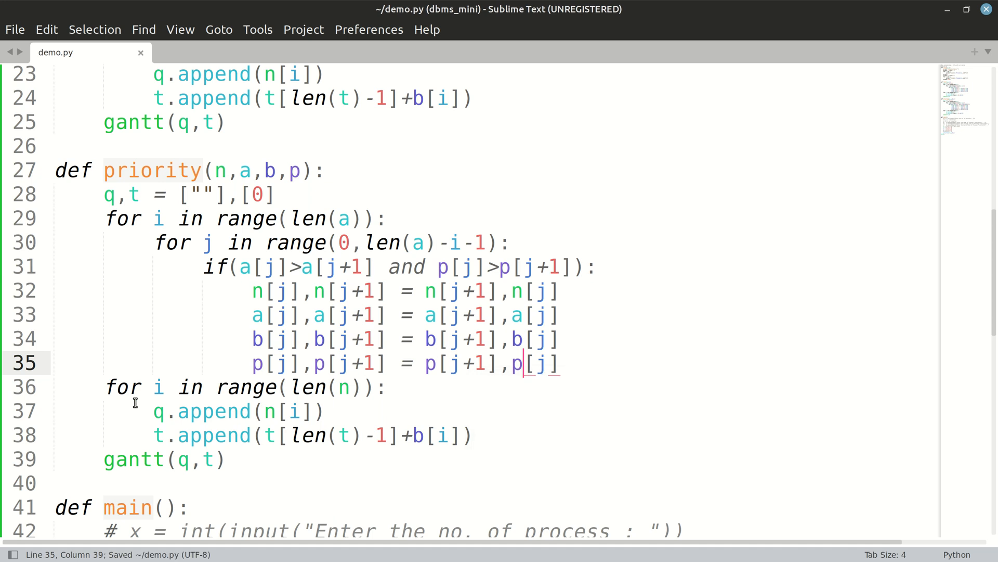
scroll(down, 3)
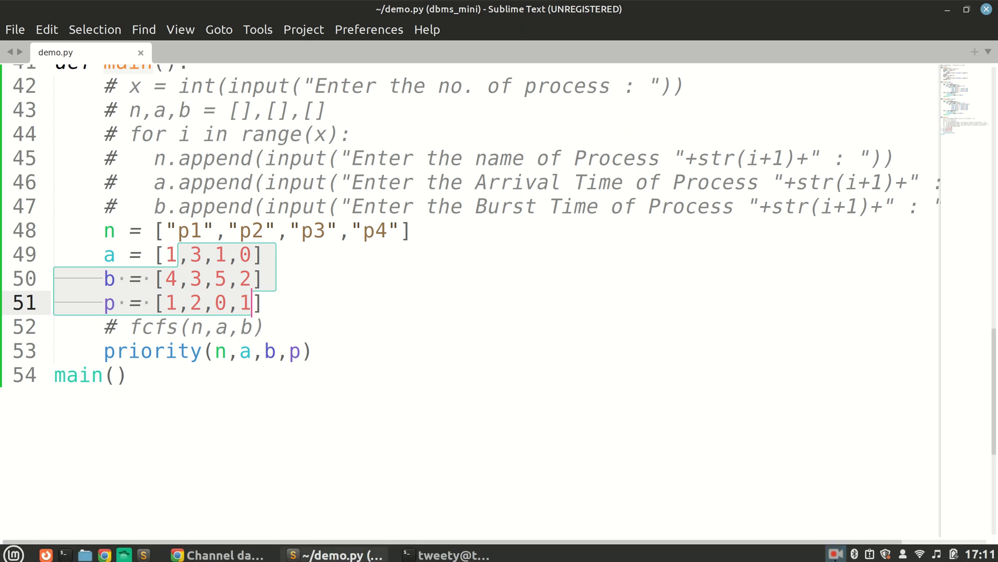
mouse_move(672, 377)
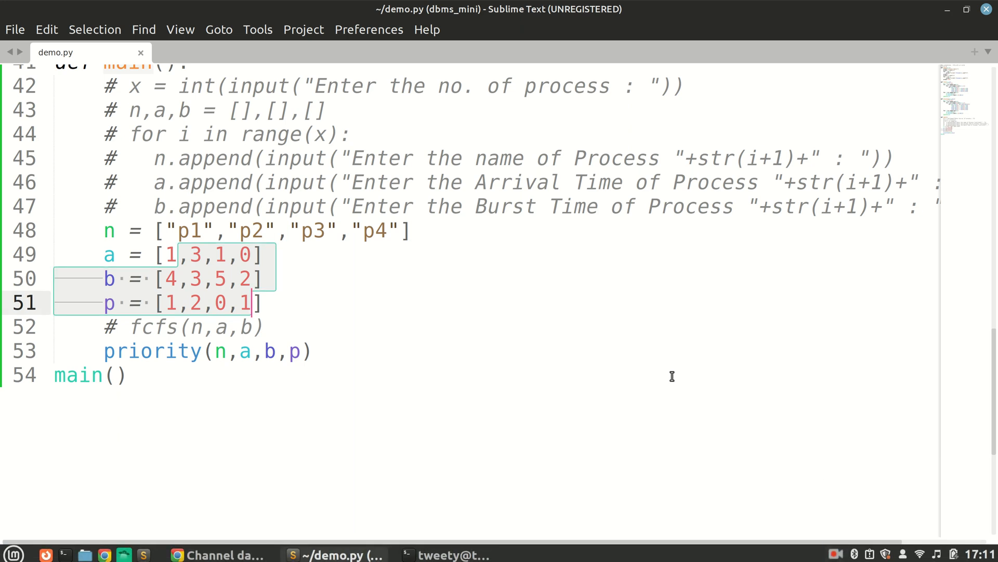
mouse_move(505, 297)
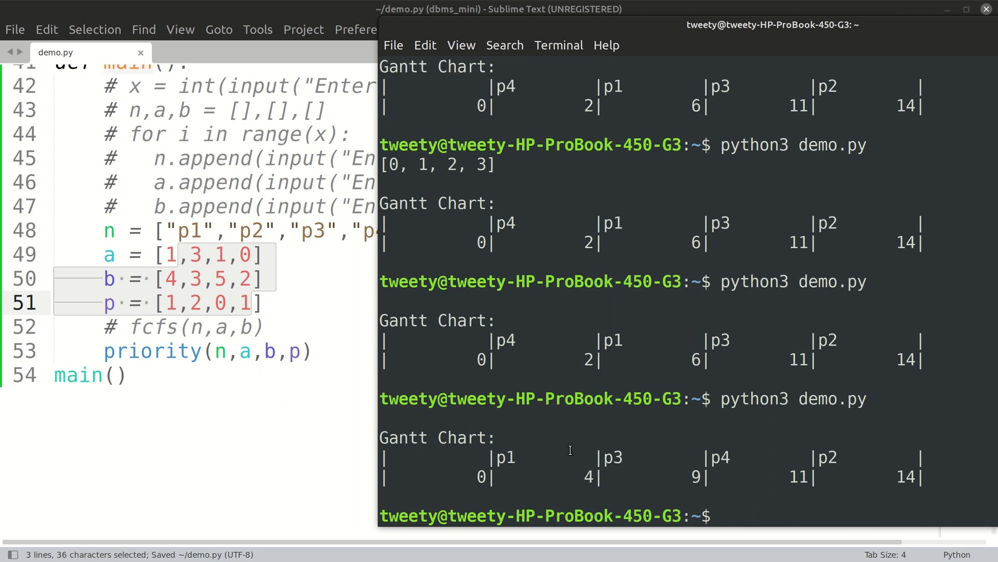
Rerun demo.py in Terminal to check the Gantt chart, then return to priority() in the editor.
click(266, 350)
text(python3 demo.py)
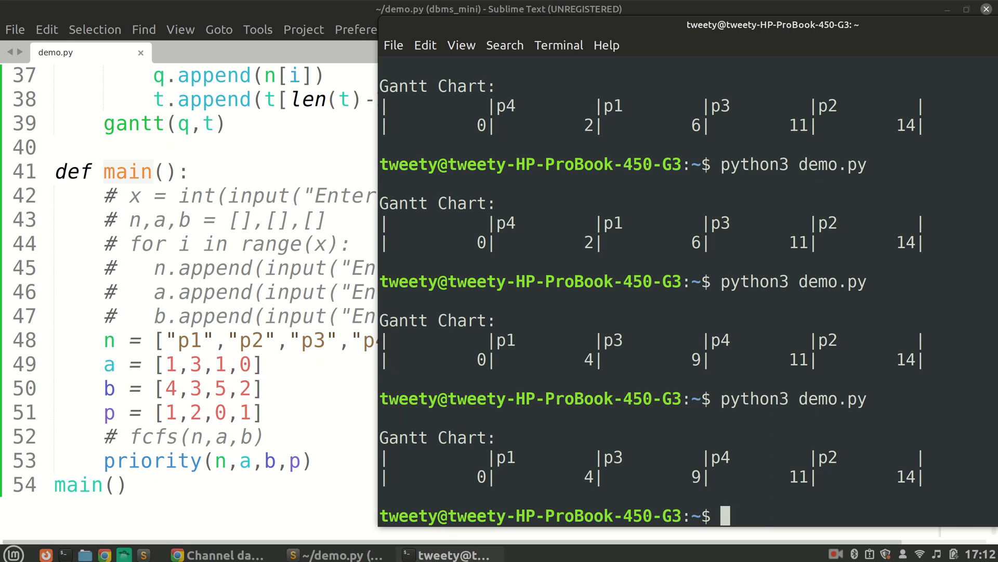
click(834, 552)
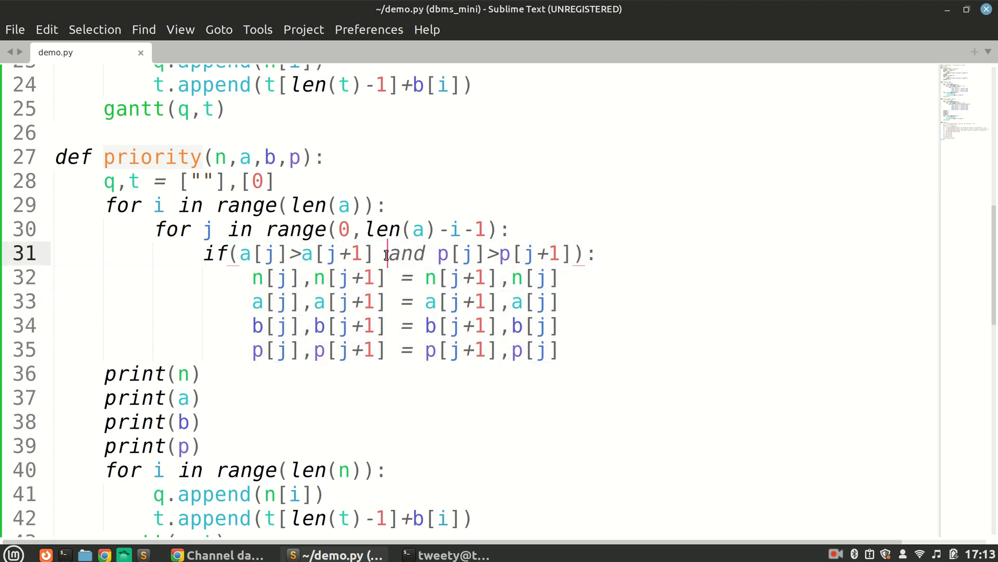
Remove the priority check from the if and add an elif for equal arrivals a[j]==a[j+1] with the priority swap.
drag(382, 253, 573, 254)
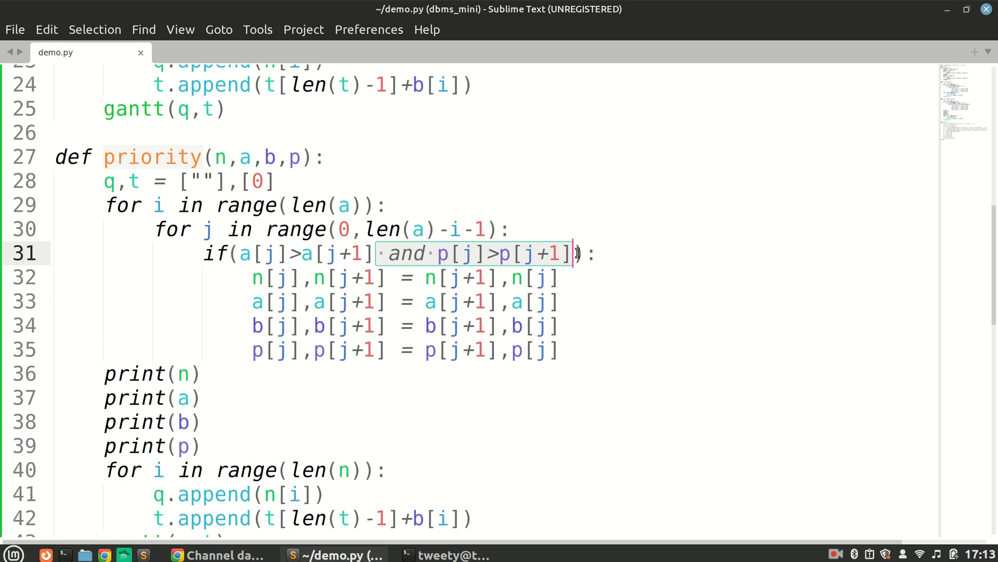
key(Delete)
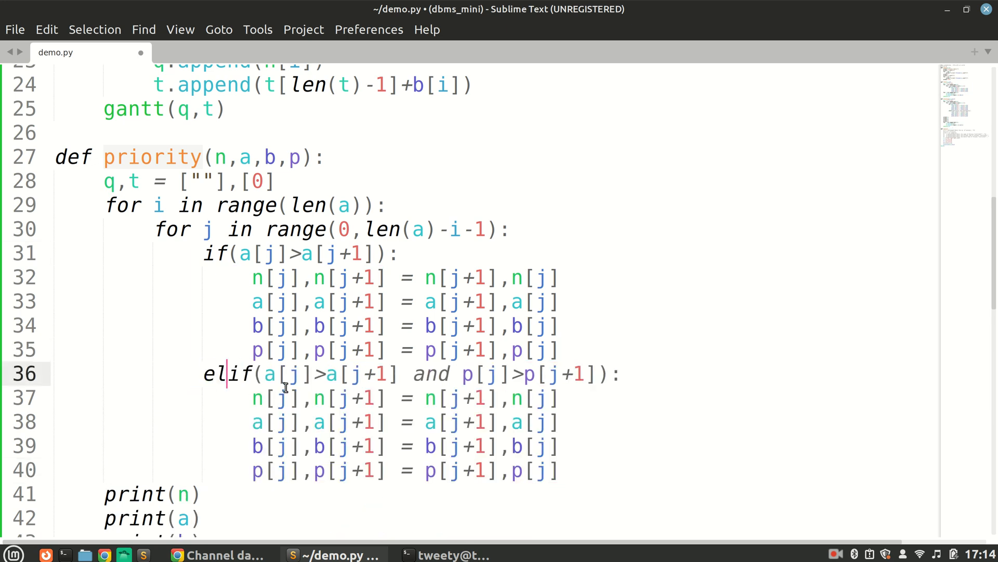
text(=)
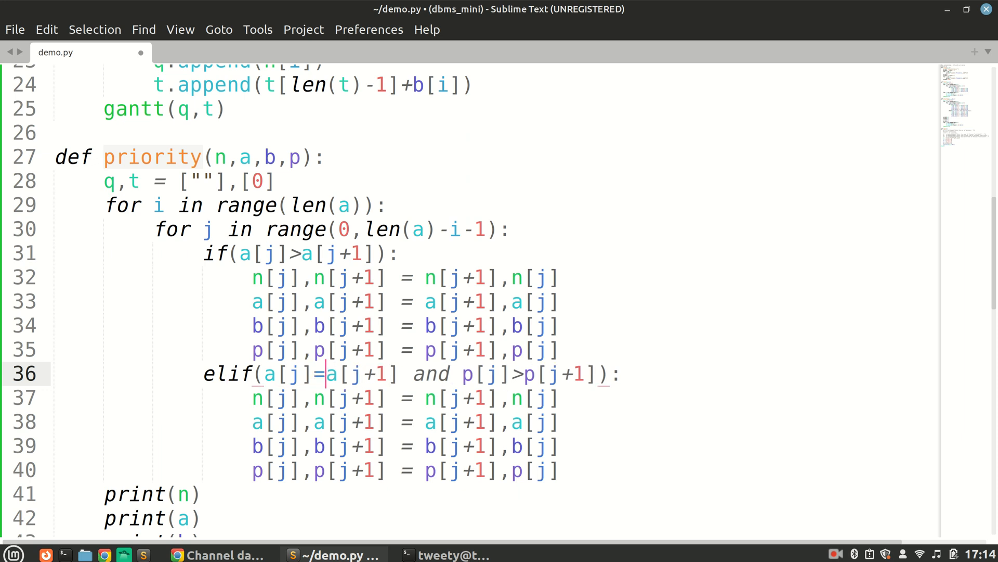
mouse_move(437, 383)
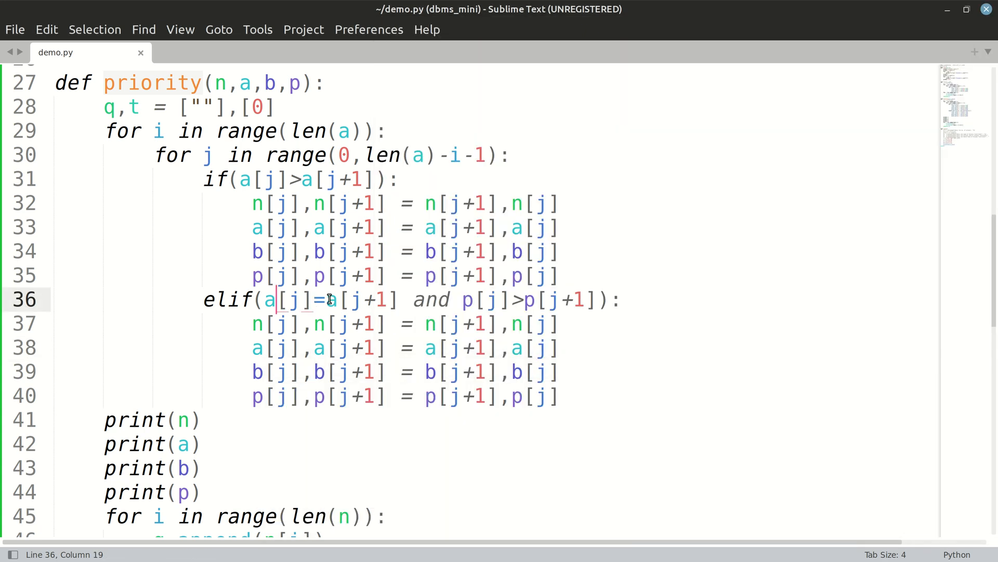
text(=)
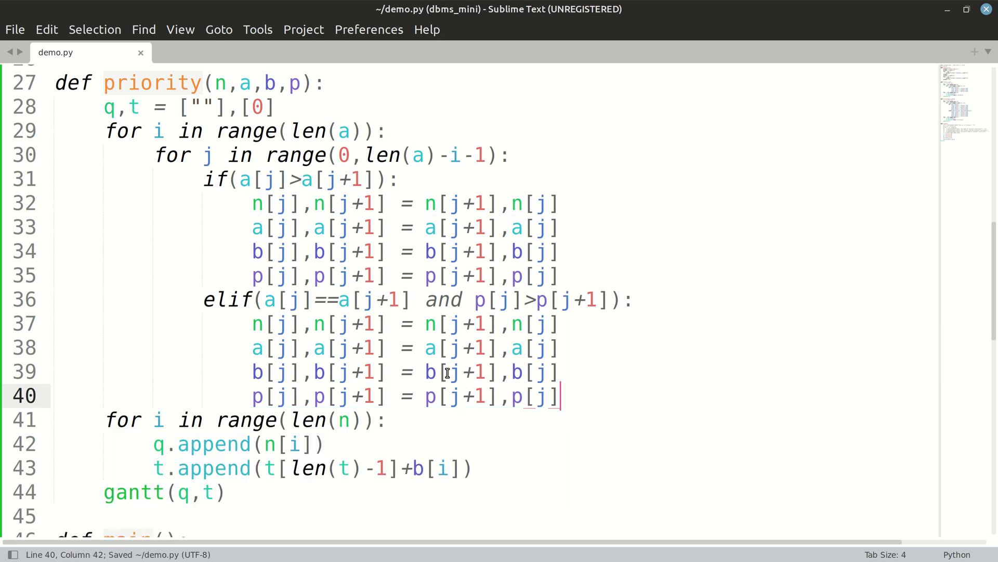
scroll(down, 3)
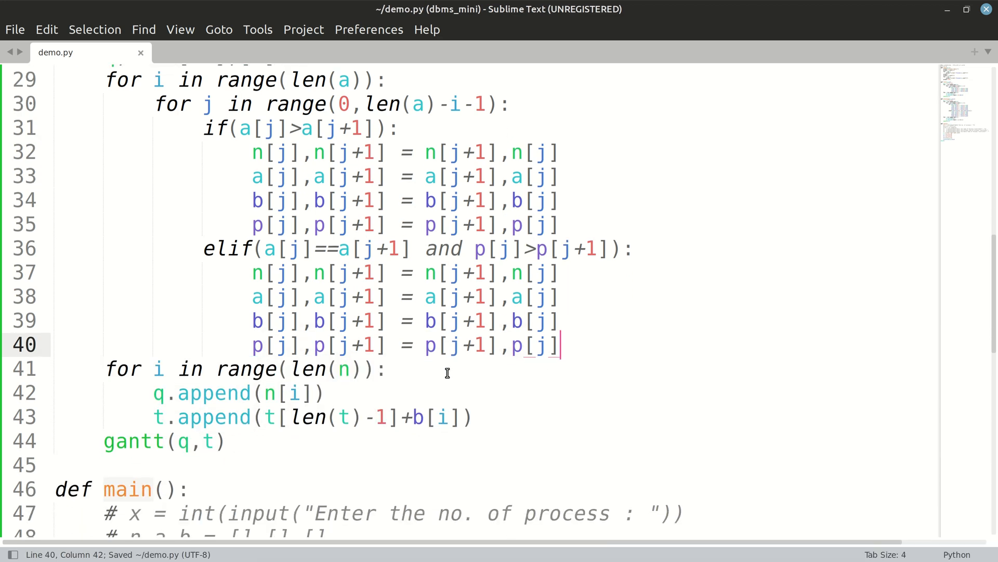
scroll(down, 3)
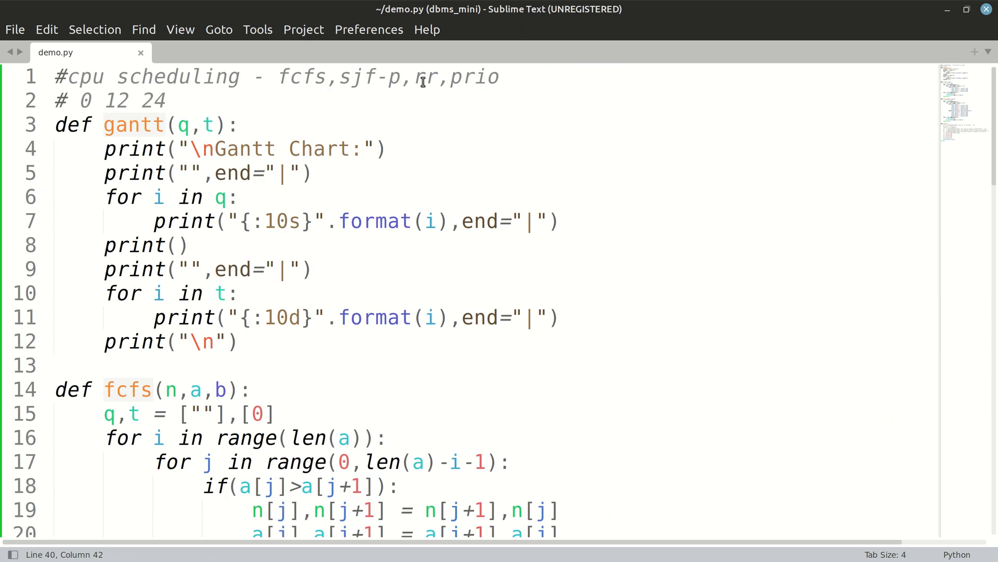
double_click(425, 76)
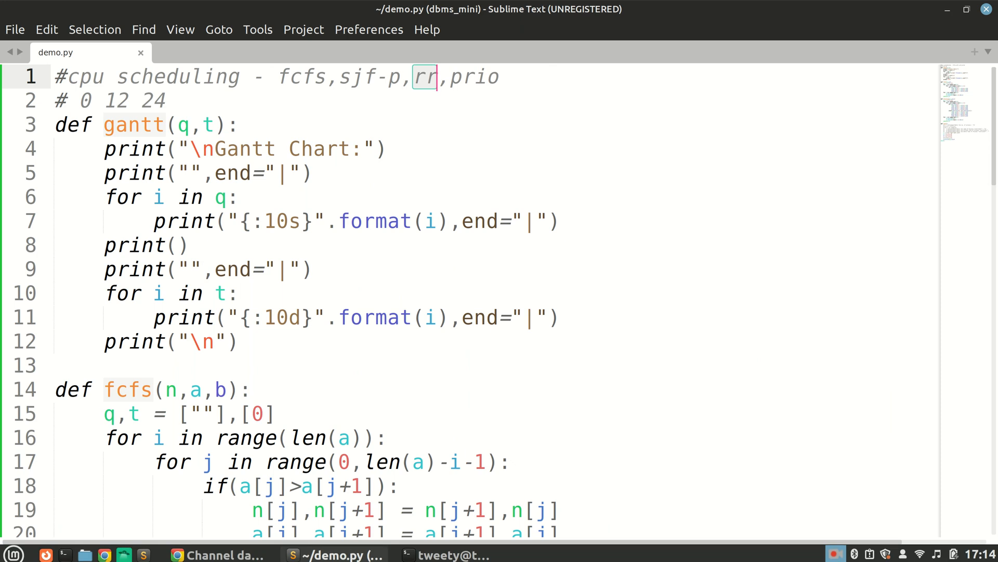